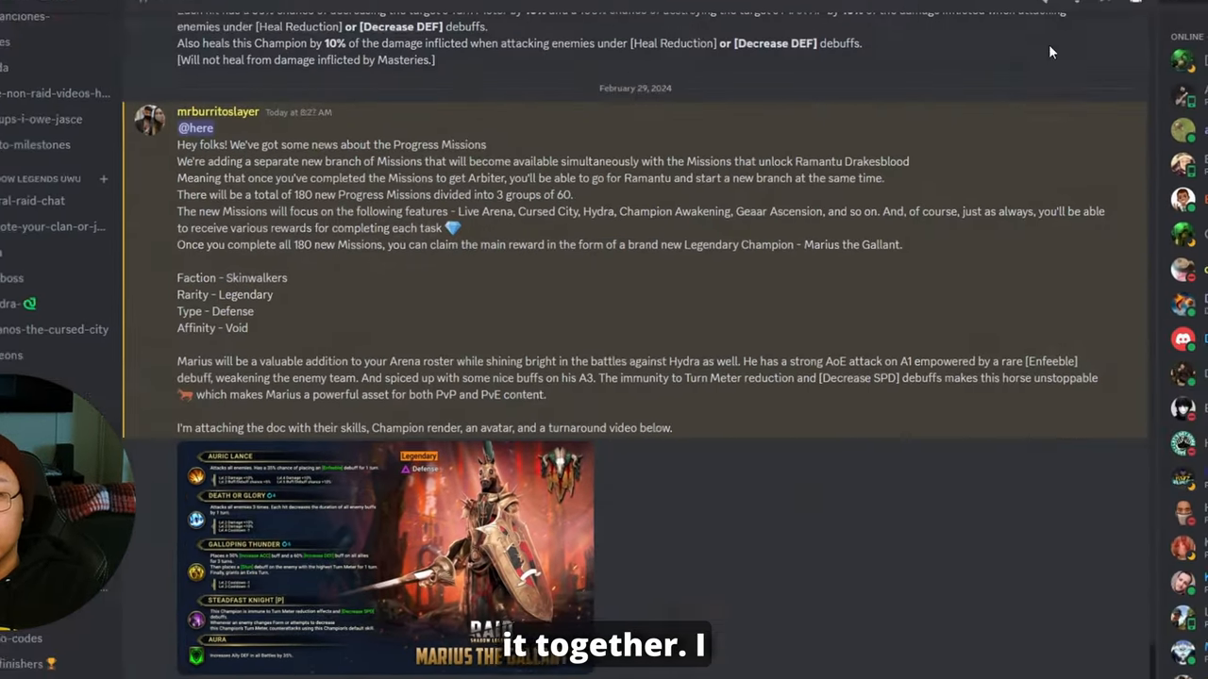
- Mark the announcement sentence about new mission branches becoming available simultaneously
scroll(down, 3)
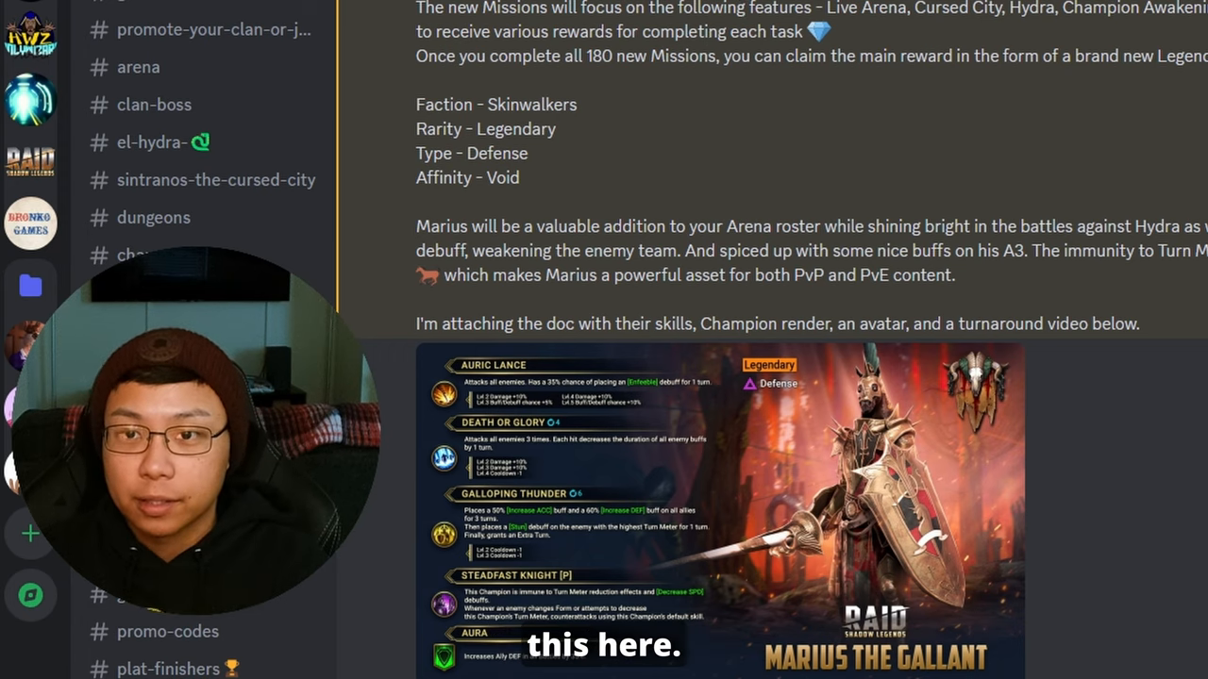
scroll(up, 3)
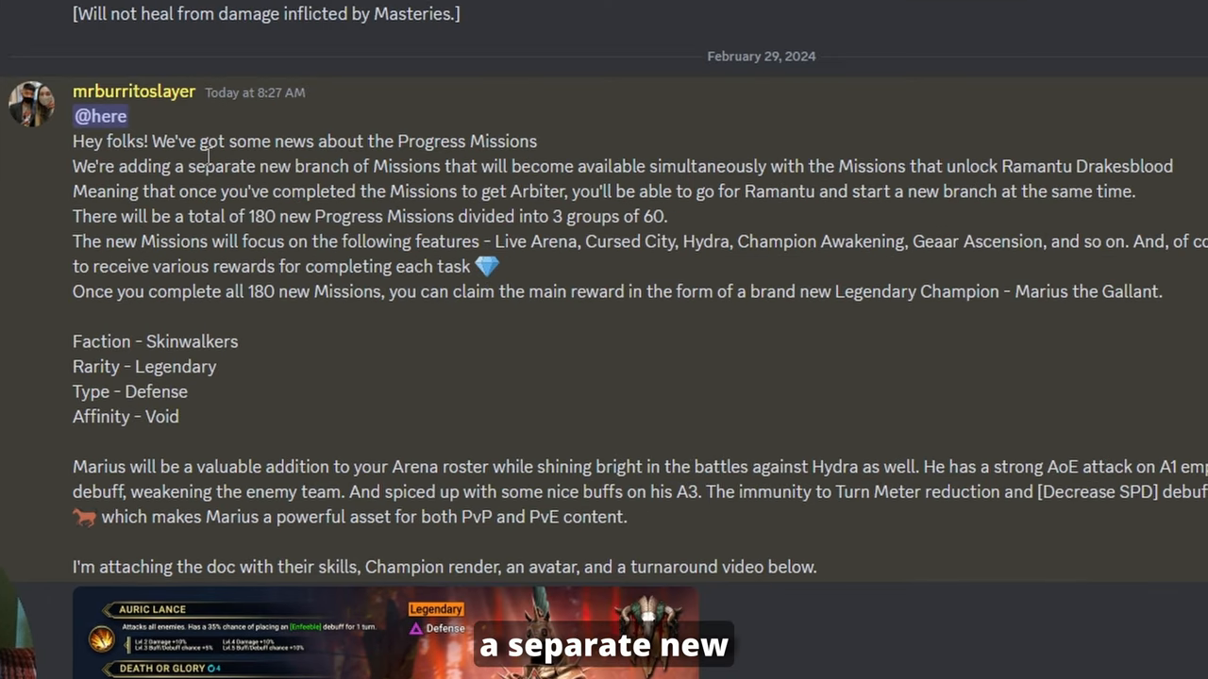
drag(434, 166, 645, 166)
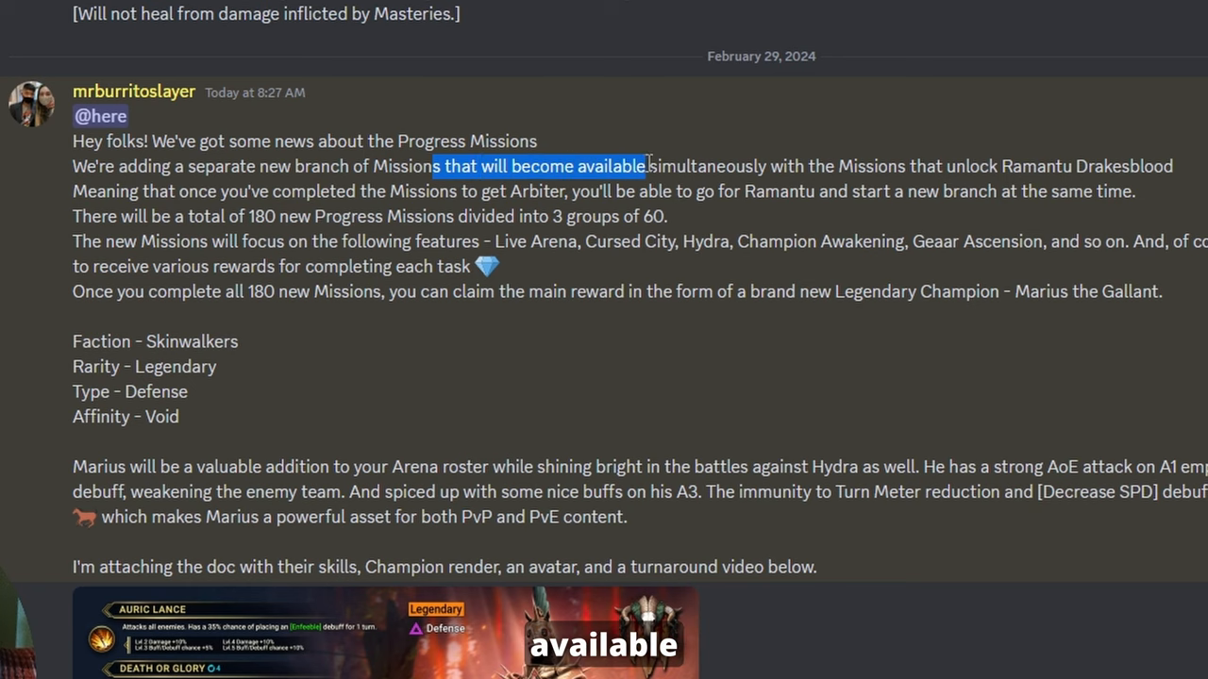
drag(649, 166, 766, 166)
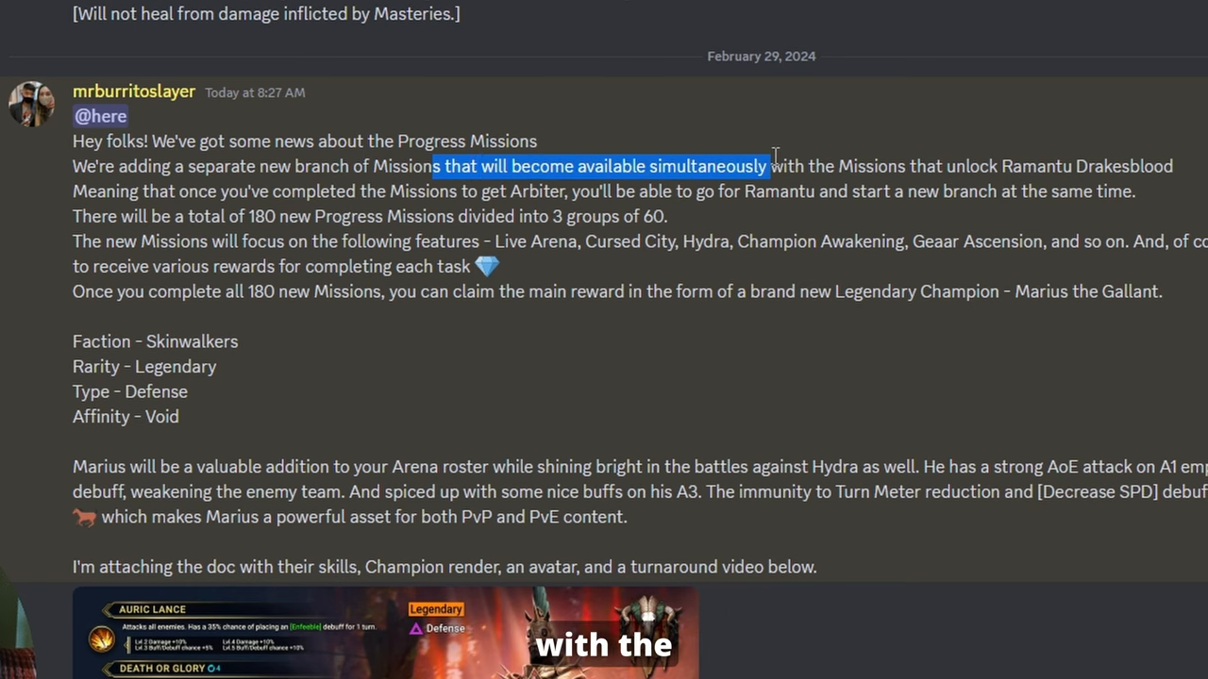
drag(770, 167, 1174, 166)
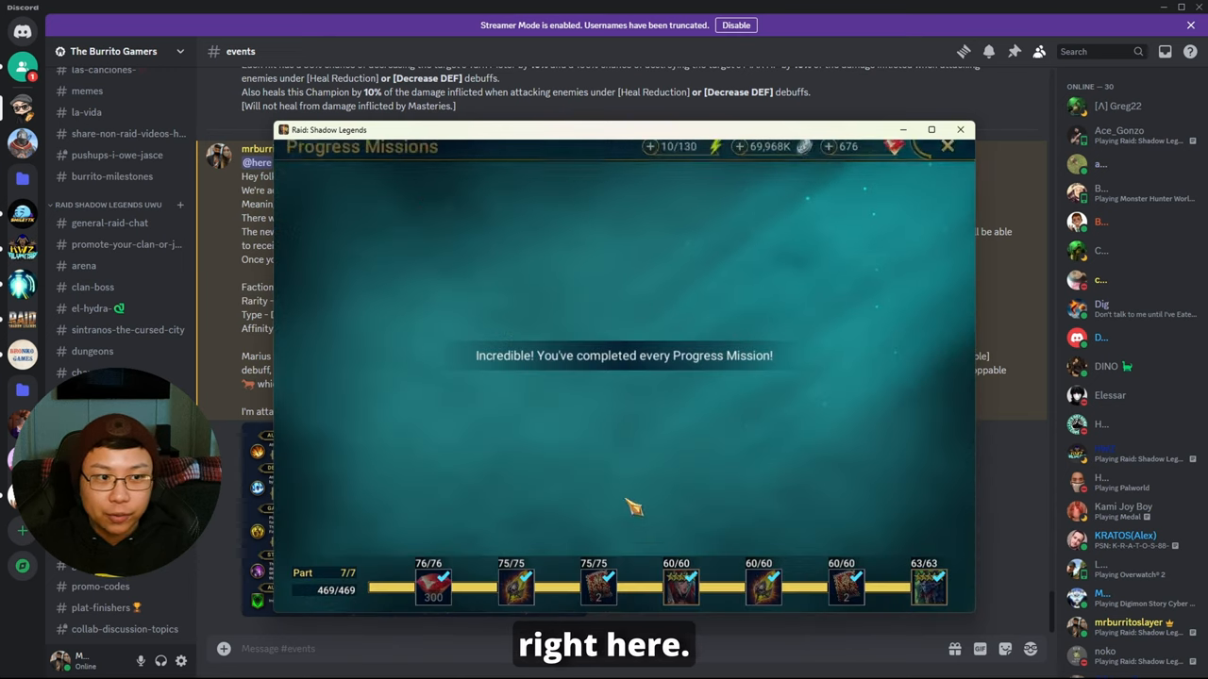
- View the Offense 1 preset's Classic Arena lineup in Saved Team Presets, then go back to Game Modes
click(932, 128)
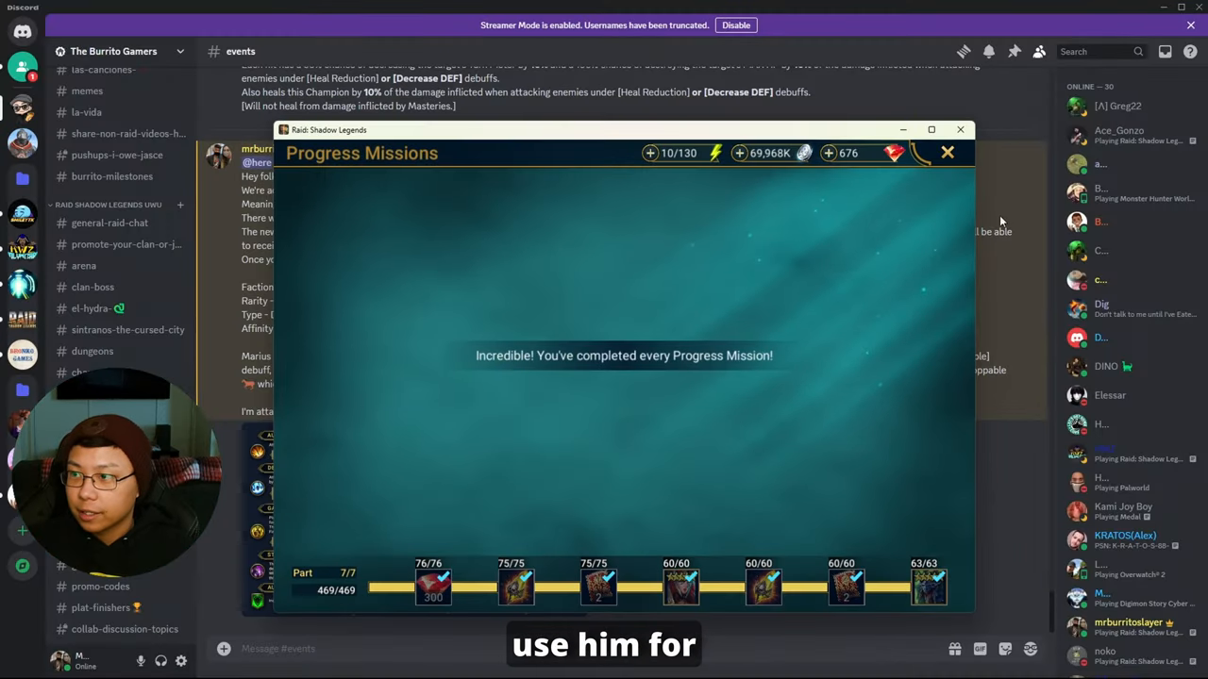
click(947, 151)
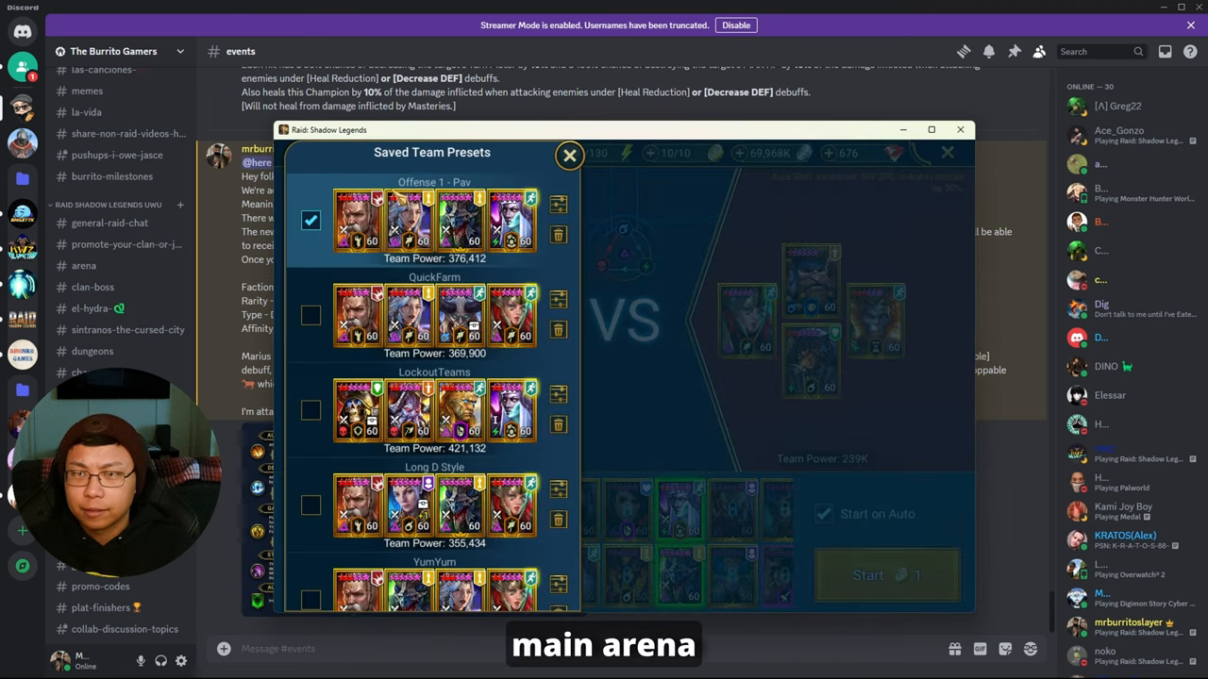
click(570, 155)
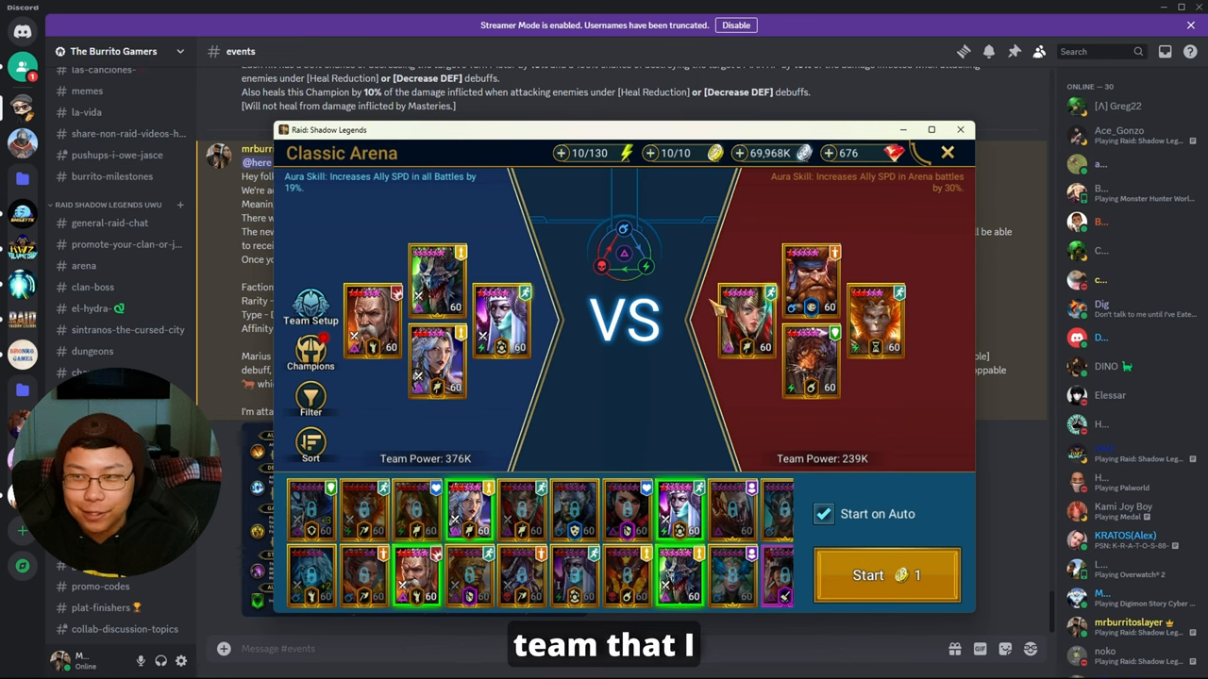
click(947, 151)
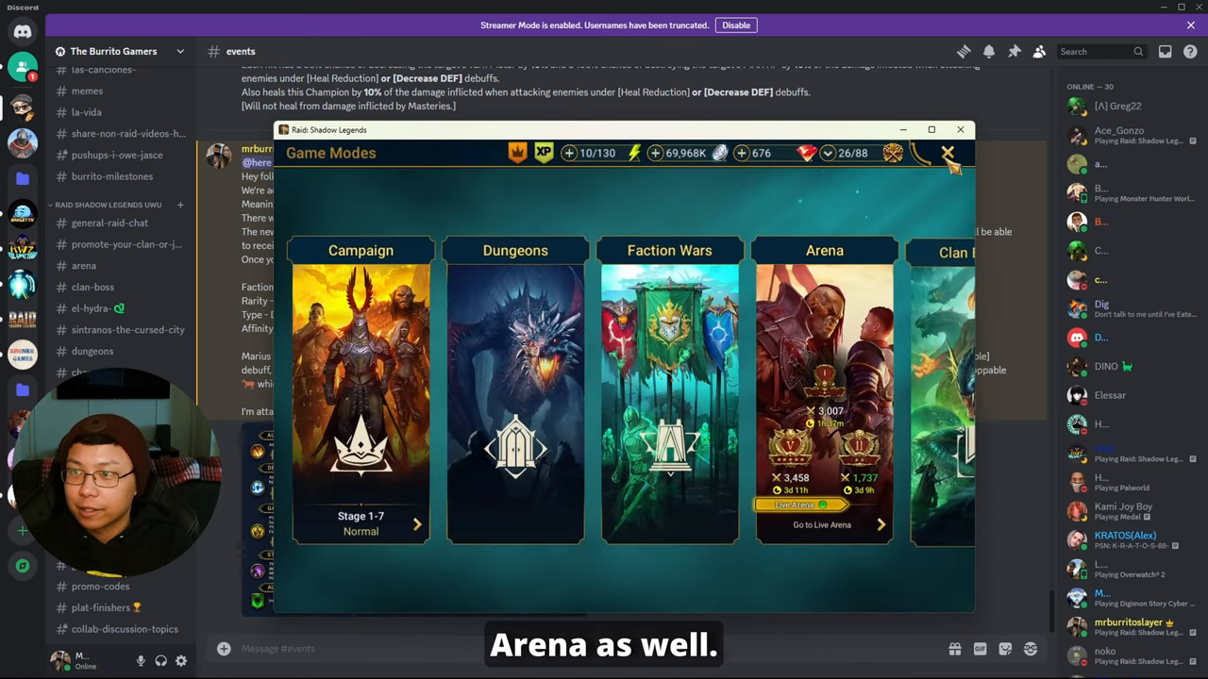
click(947, 153)
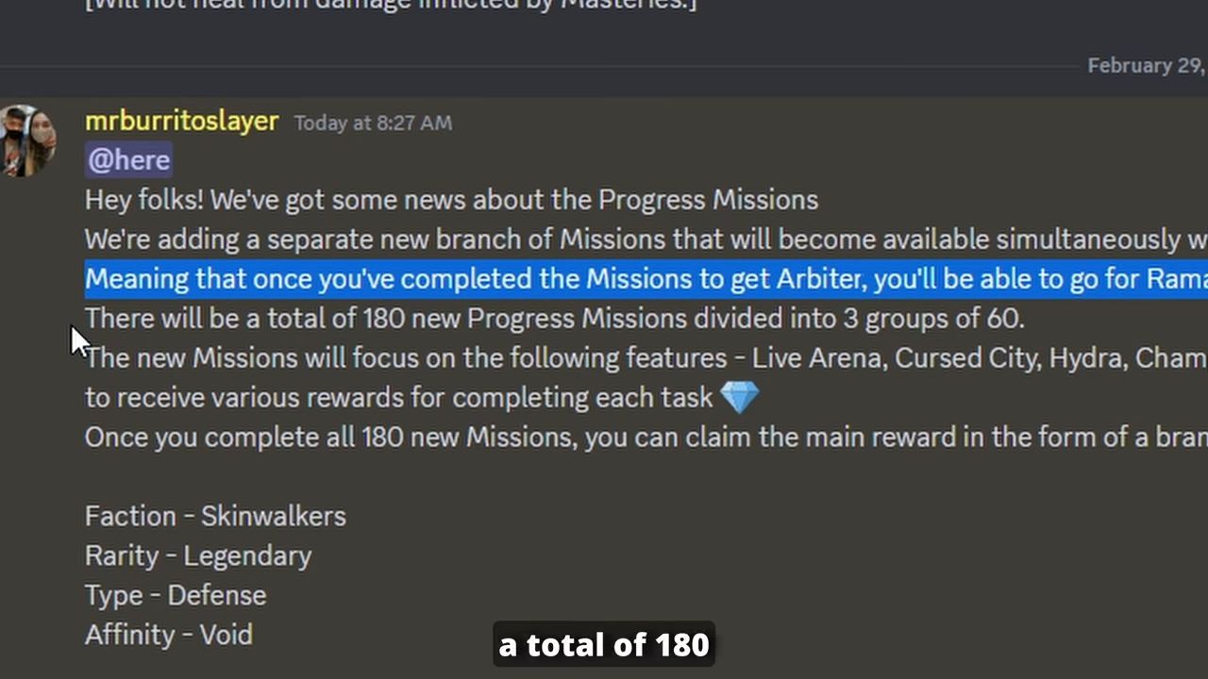
mouse_move(796, 310)
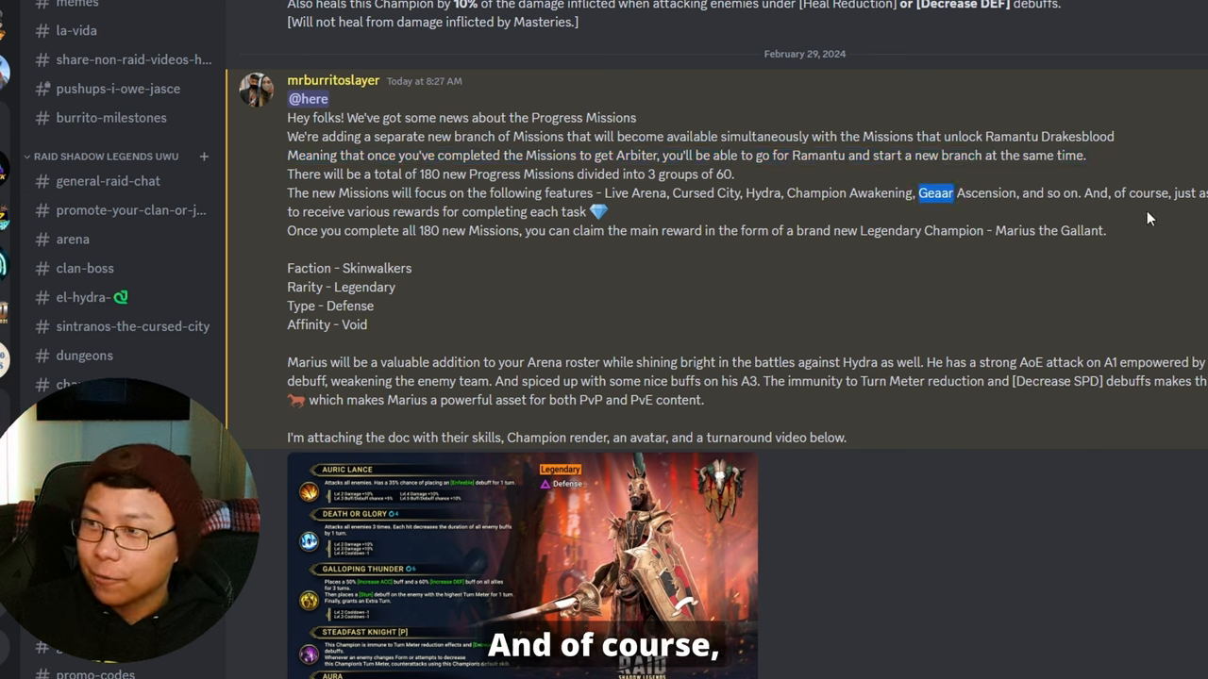
mouse_move(449, 273)
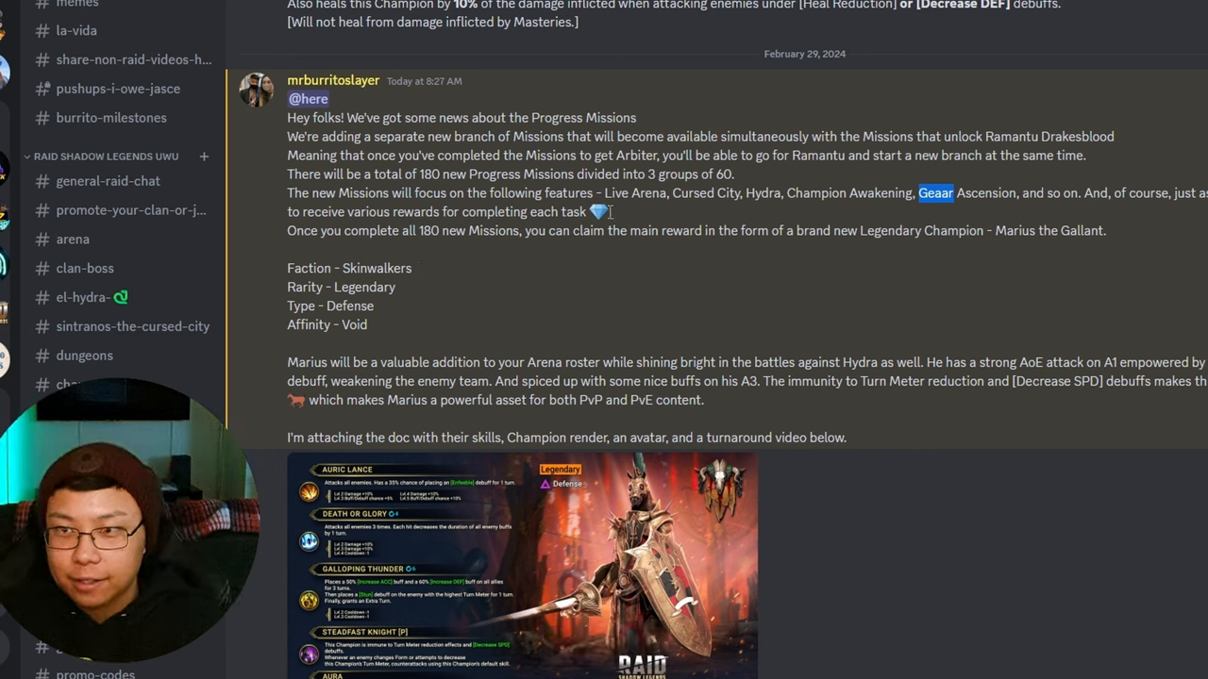
mouse_move(470, 262)
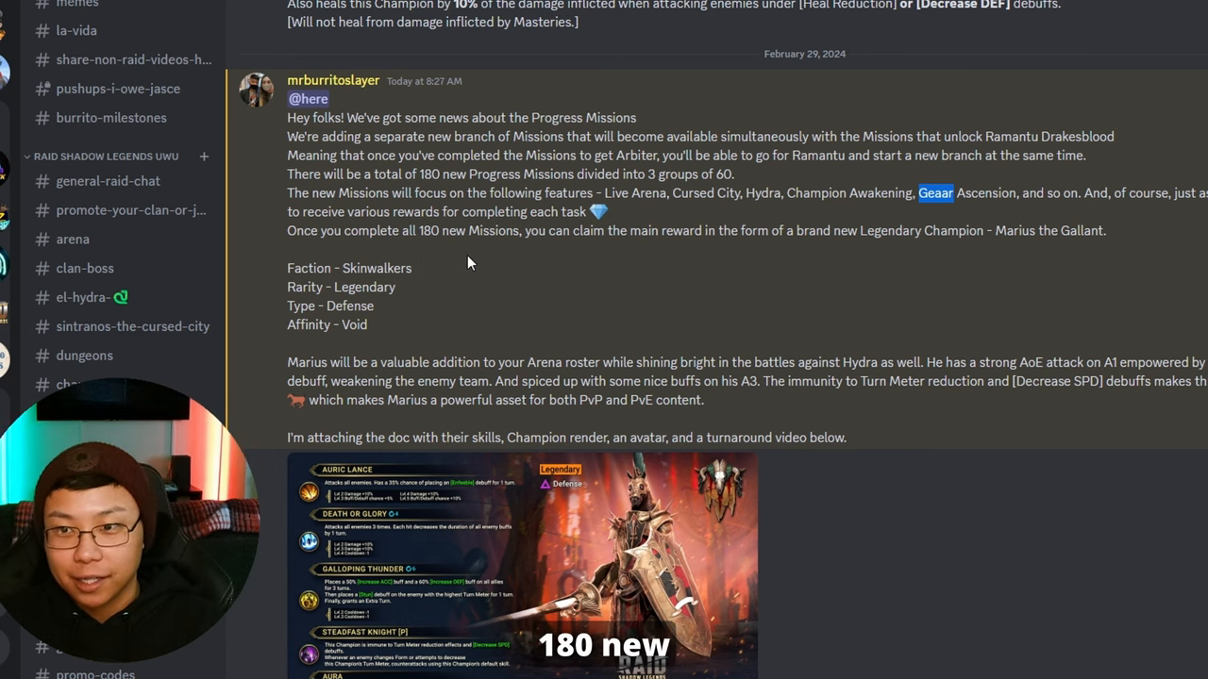
mouse_move(665, 264)
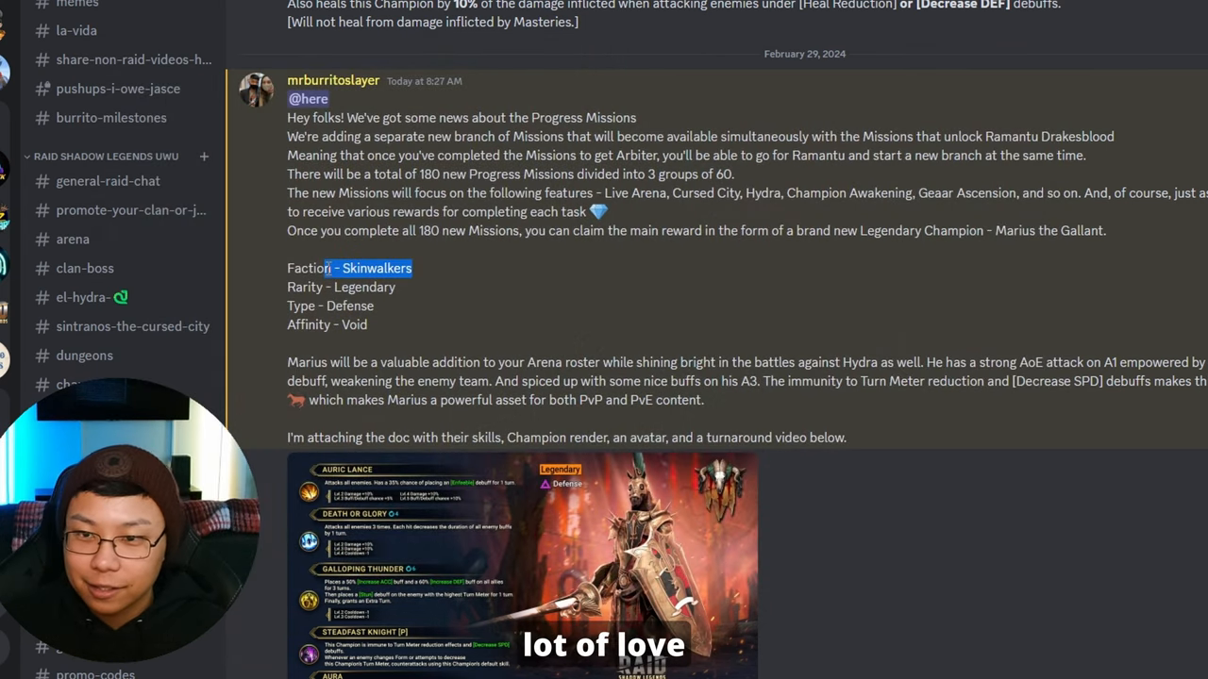
mouse_move(947, 212)
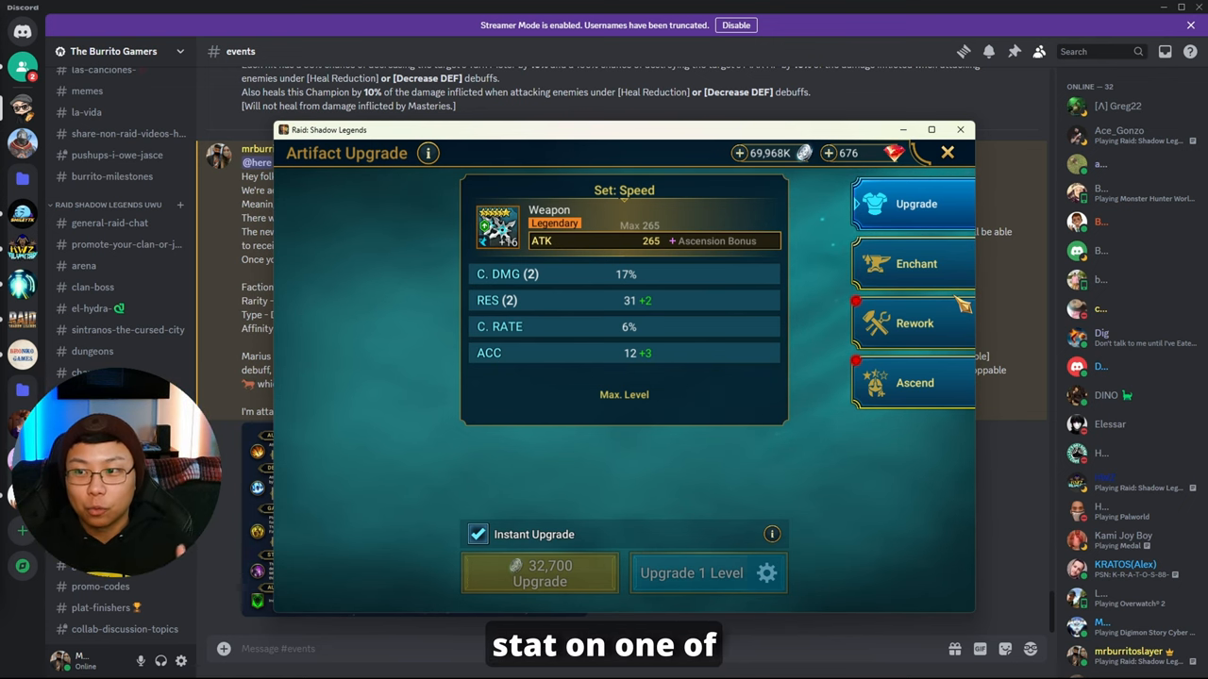
- Show the max-level Legendary Speed-set weapon's substats in the Artifact Upgrade window
click(948, 151)
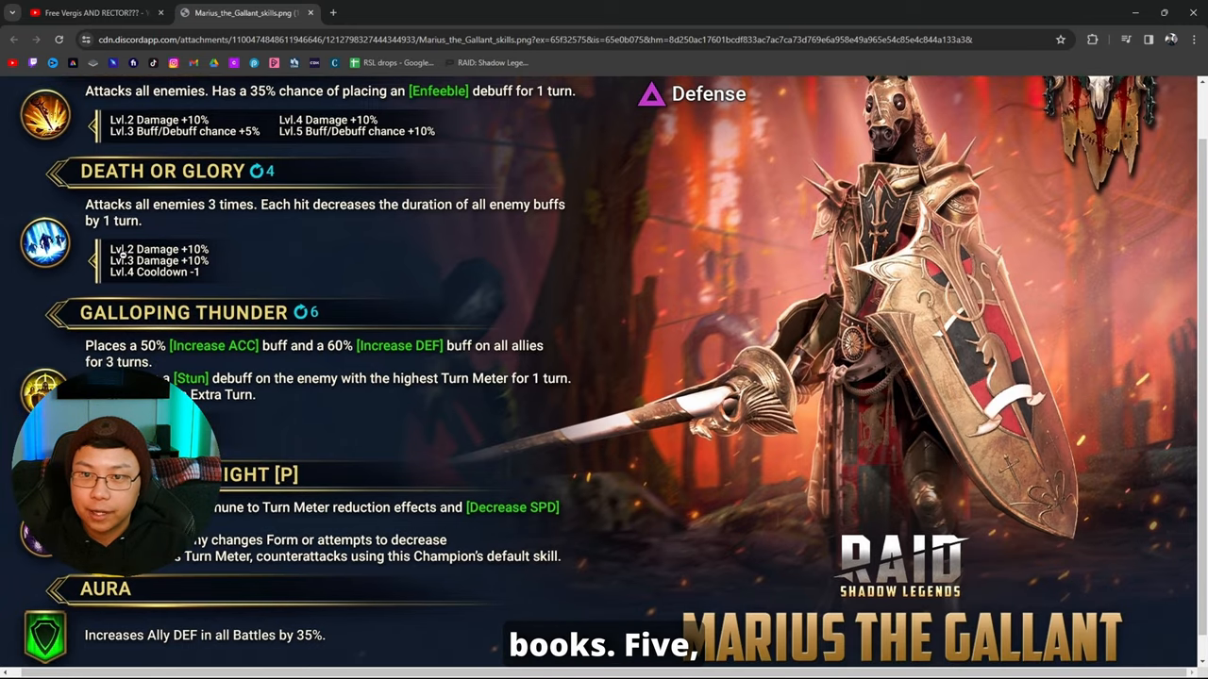
- Read down Marius's skill sheet through Death or Glory and Galloping Thunder, then back up
scroll(down, 3)
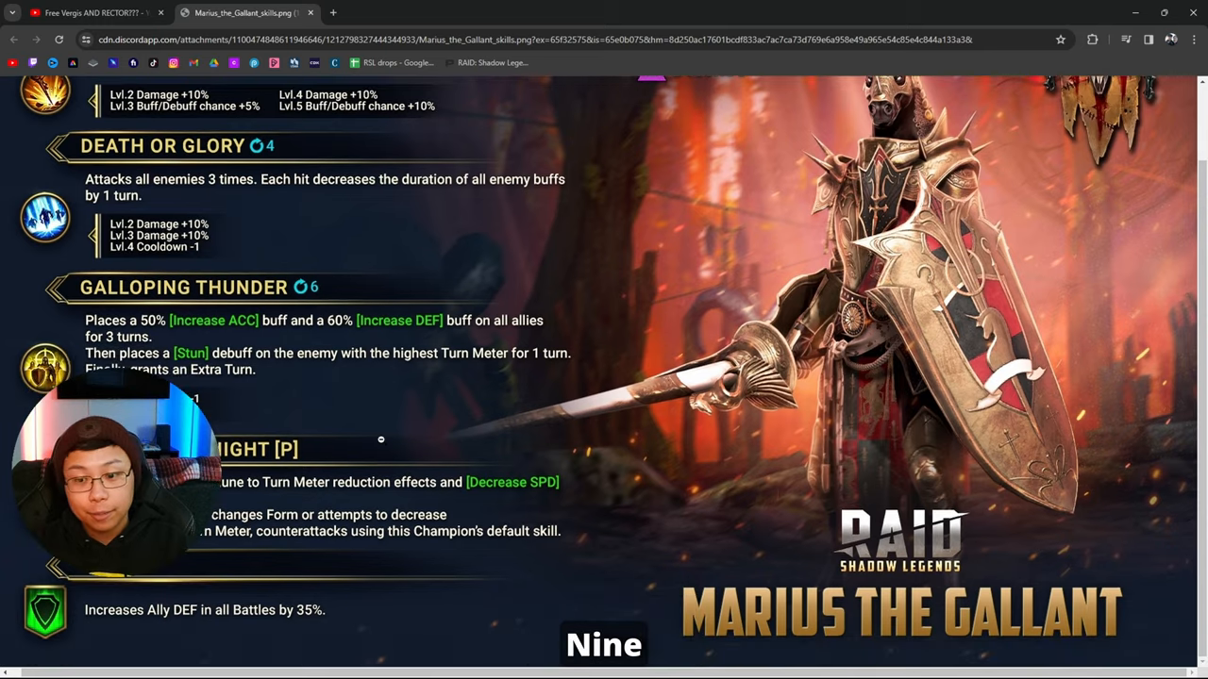
scroll(up, 3)
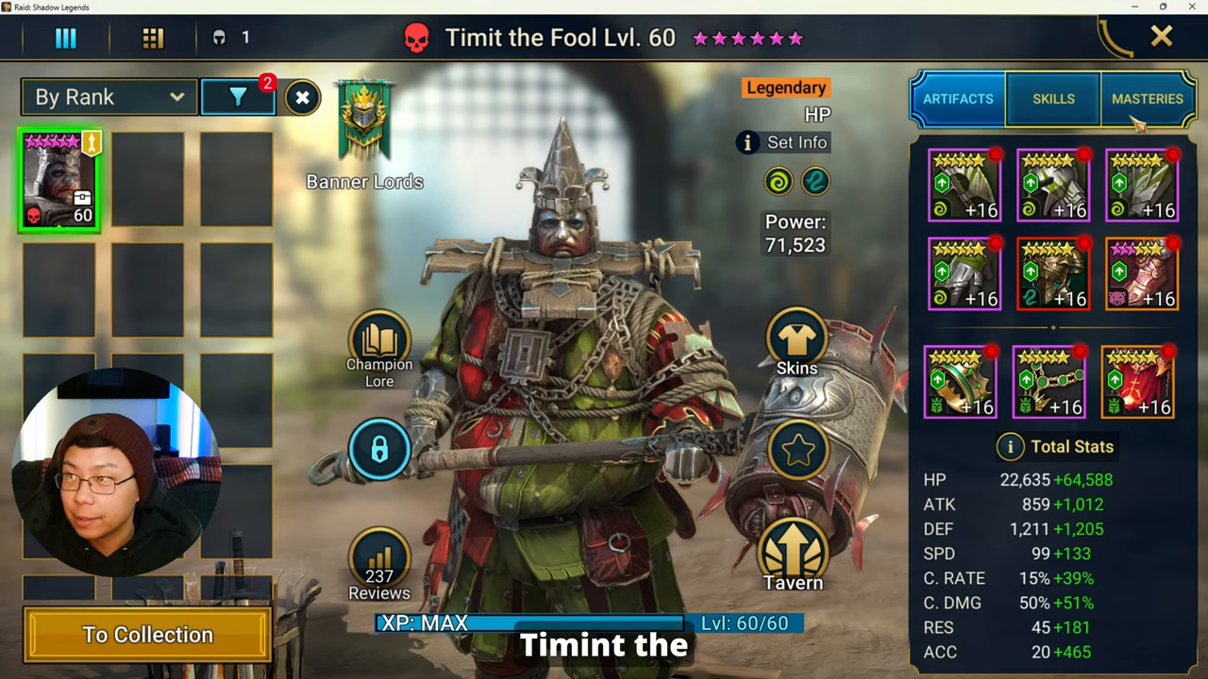
- Switch Timit the Fool's page to Skills and read the Test Your Strength description
click(1053, 98)
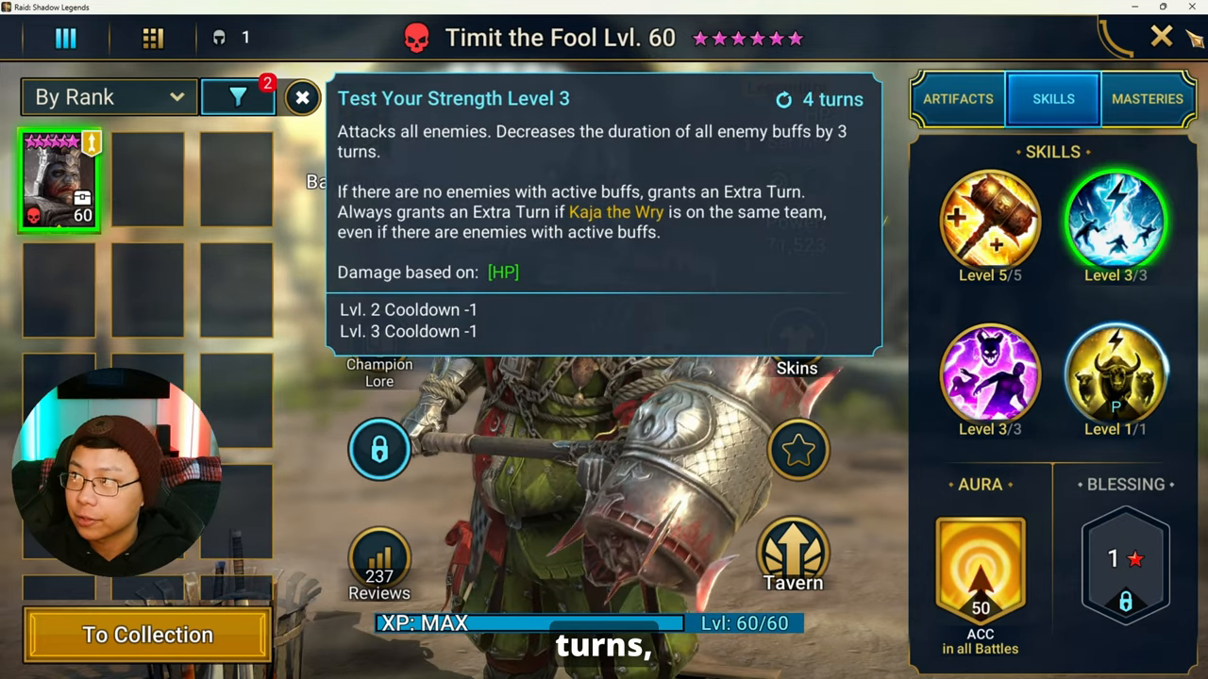
click(1162, 36)
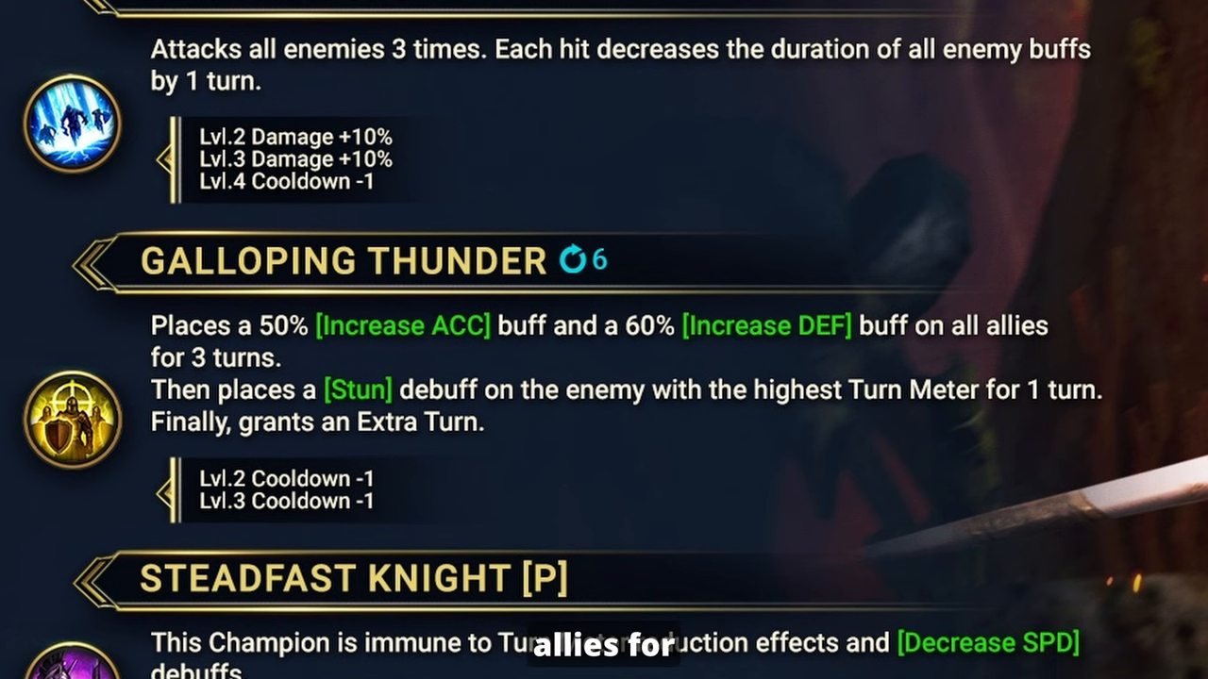
- Move down Marius's sheet to the Galloping Thunder and Steadfast Knight descriptions
scroll(down, 3)
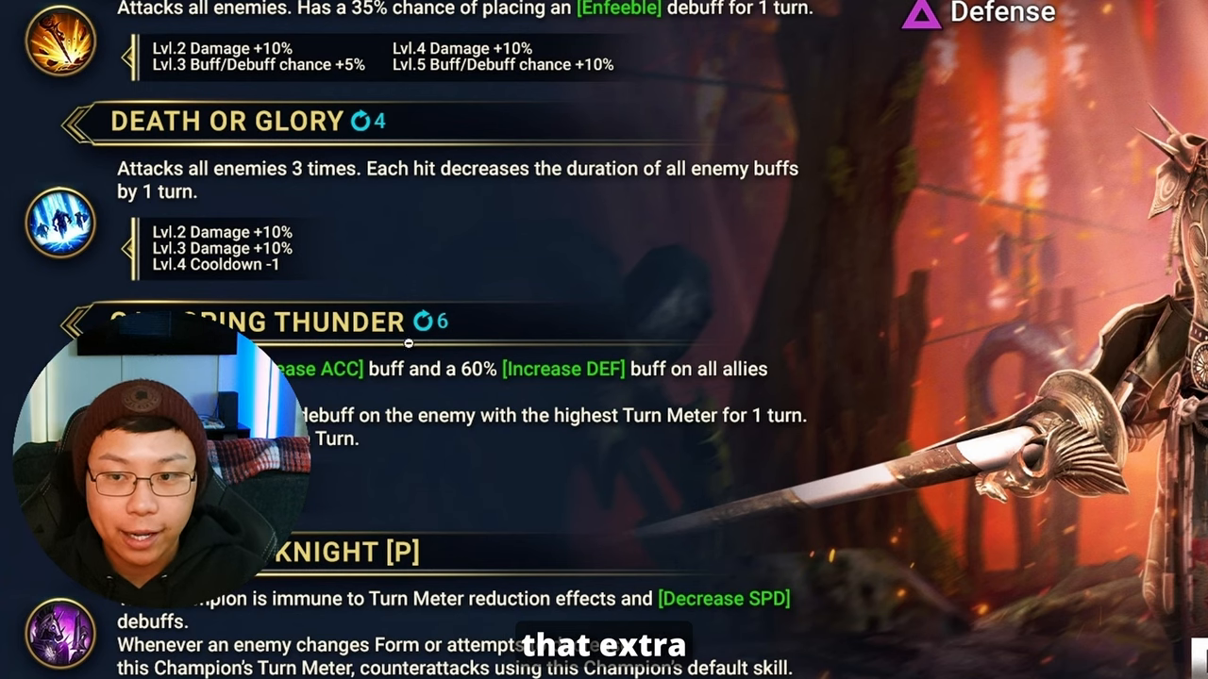
- Read Steadfast Knight and the 35% ally DEF aura, then return up to Auric Lance
scroll(down, 3)
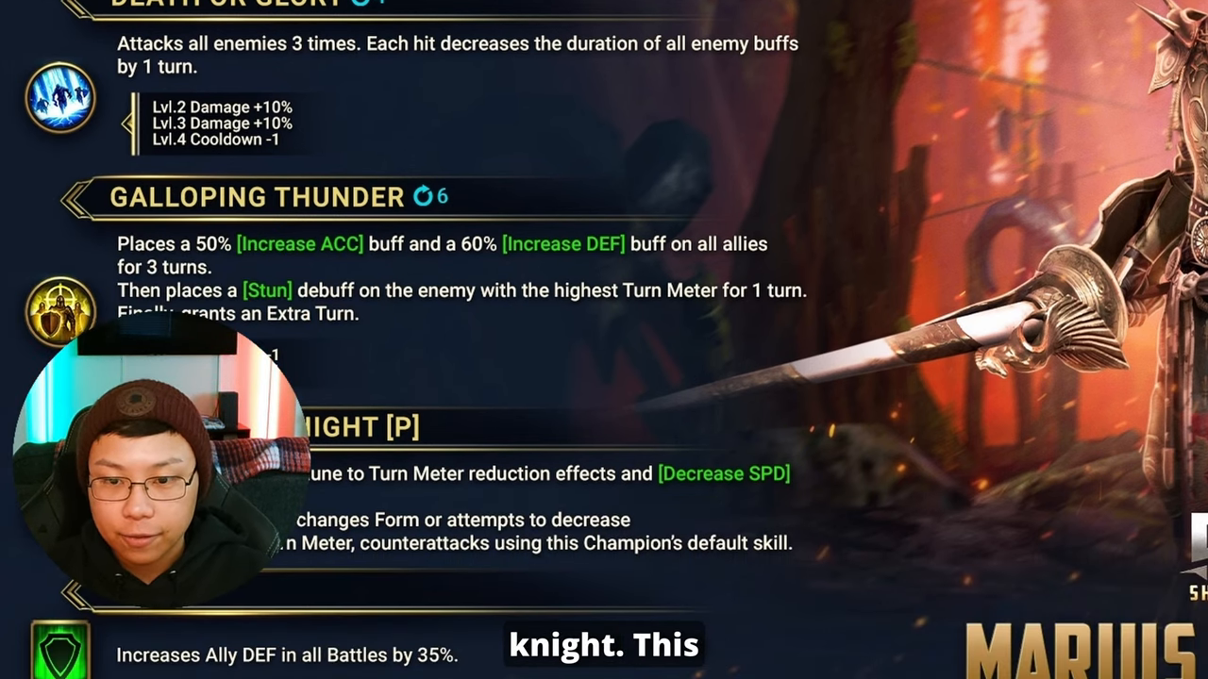
scroll(down, 3)
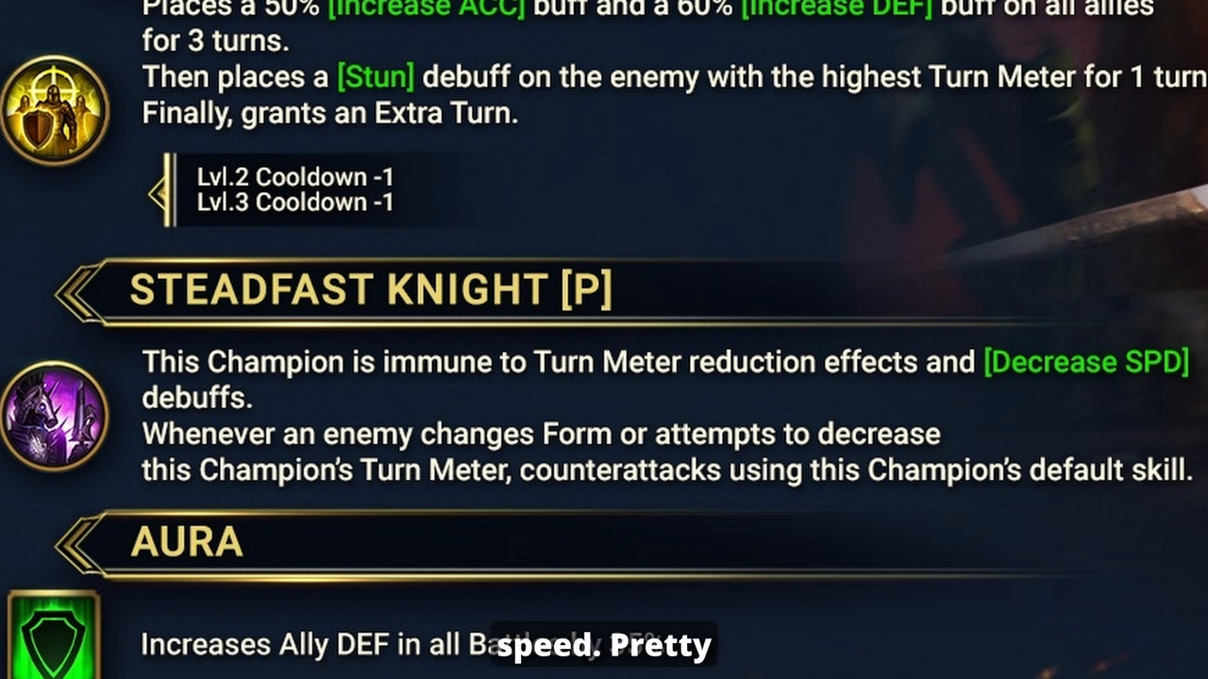
scroll(down, 3)
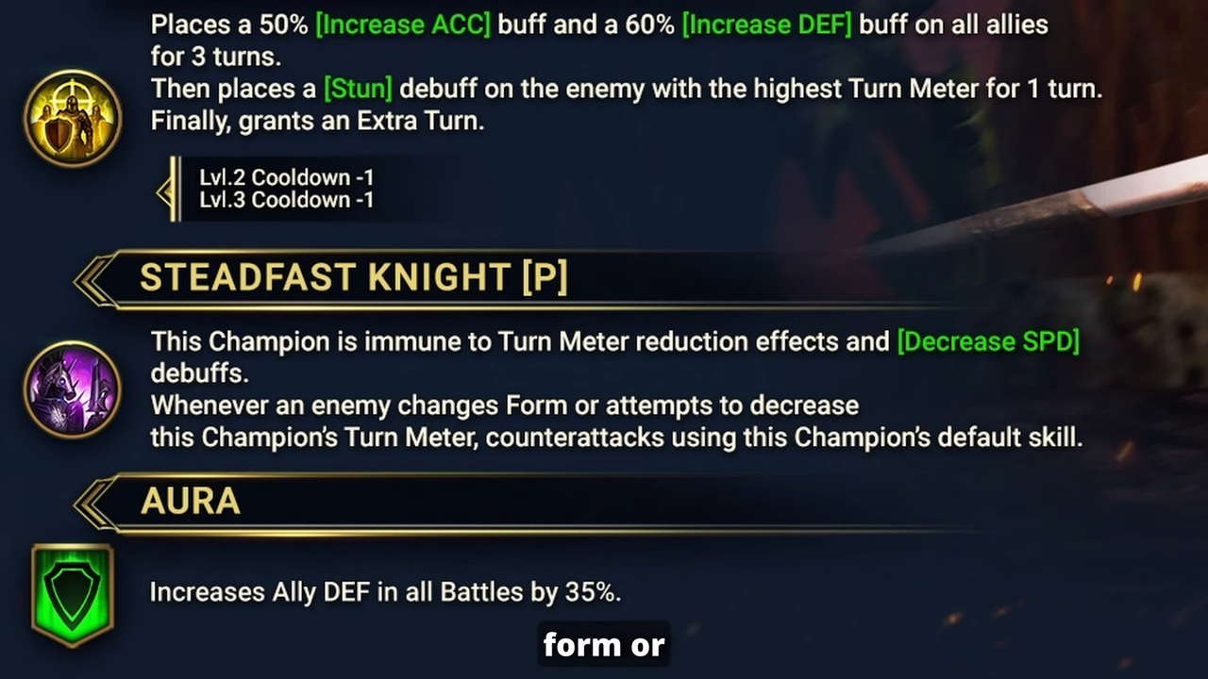
scroll(up, 3)
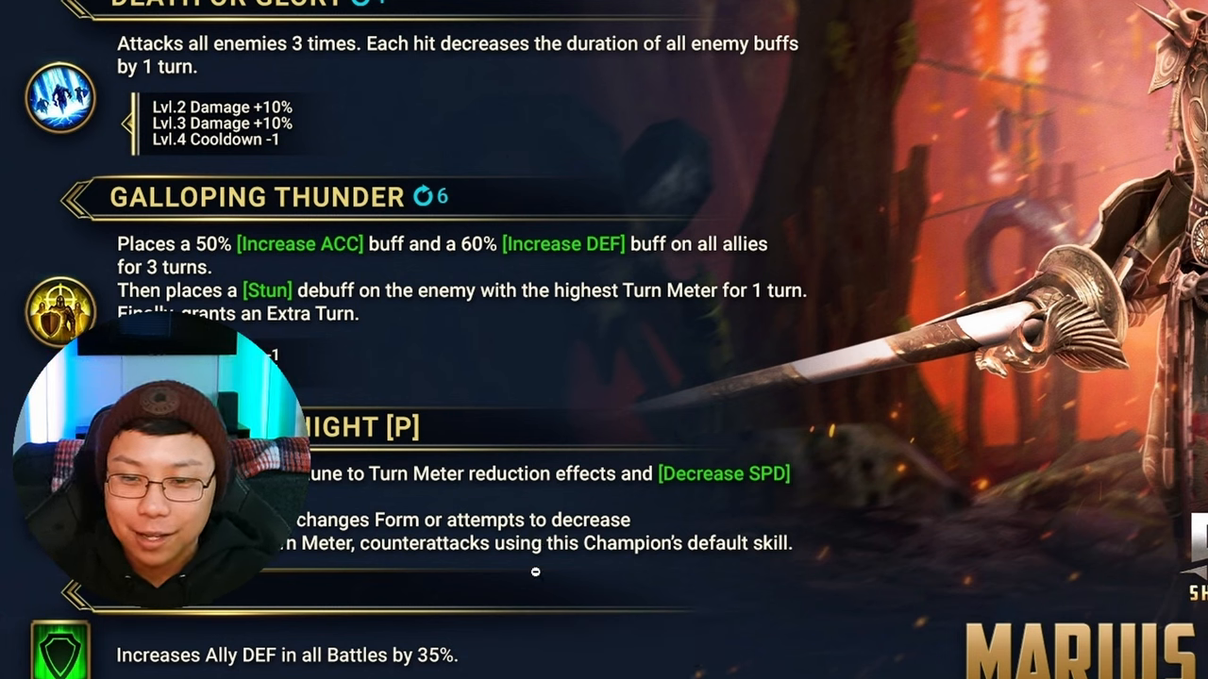
scroll(up, 3)
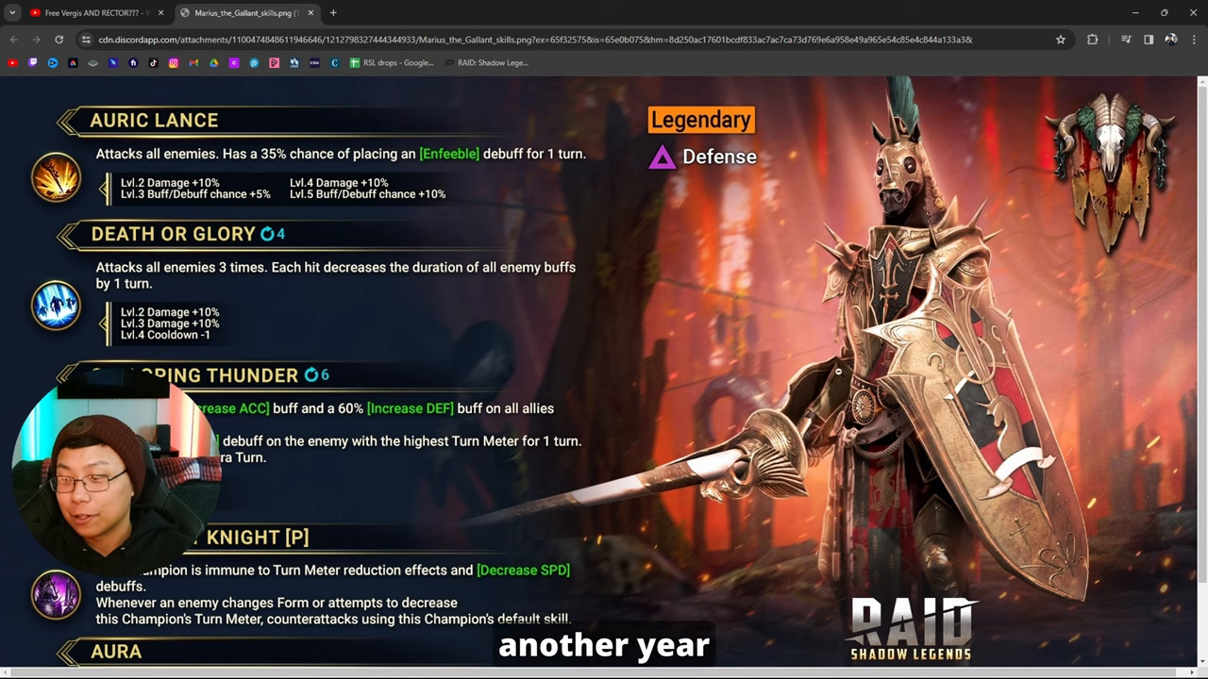
- Skim Marius's skill sheet up and down once more before moving on to the free-champion video
scroll(down, 3)
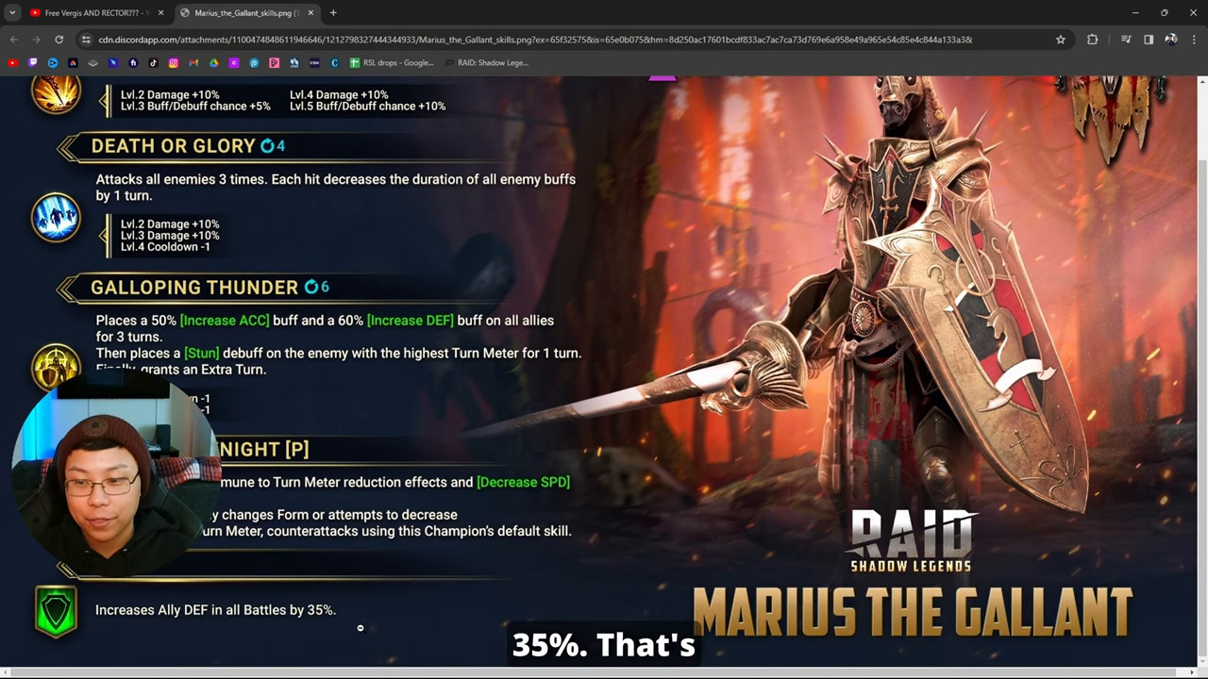
scroll(up, 3)
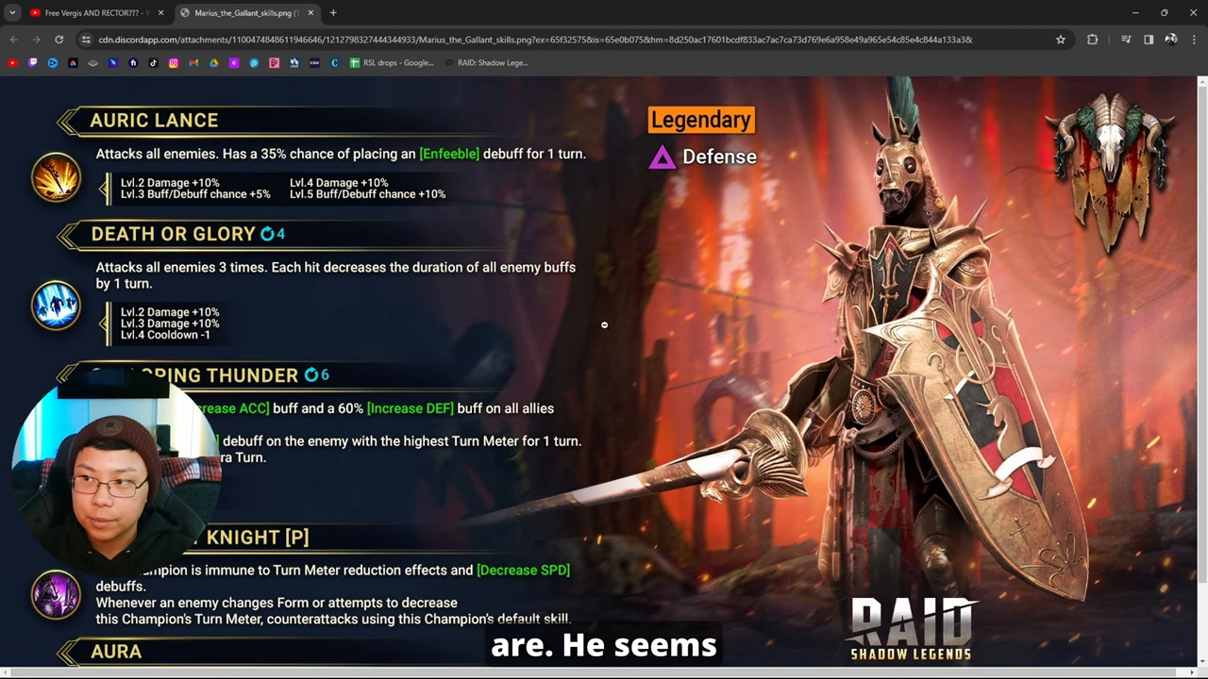
scroll(down, 3)
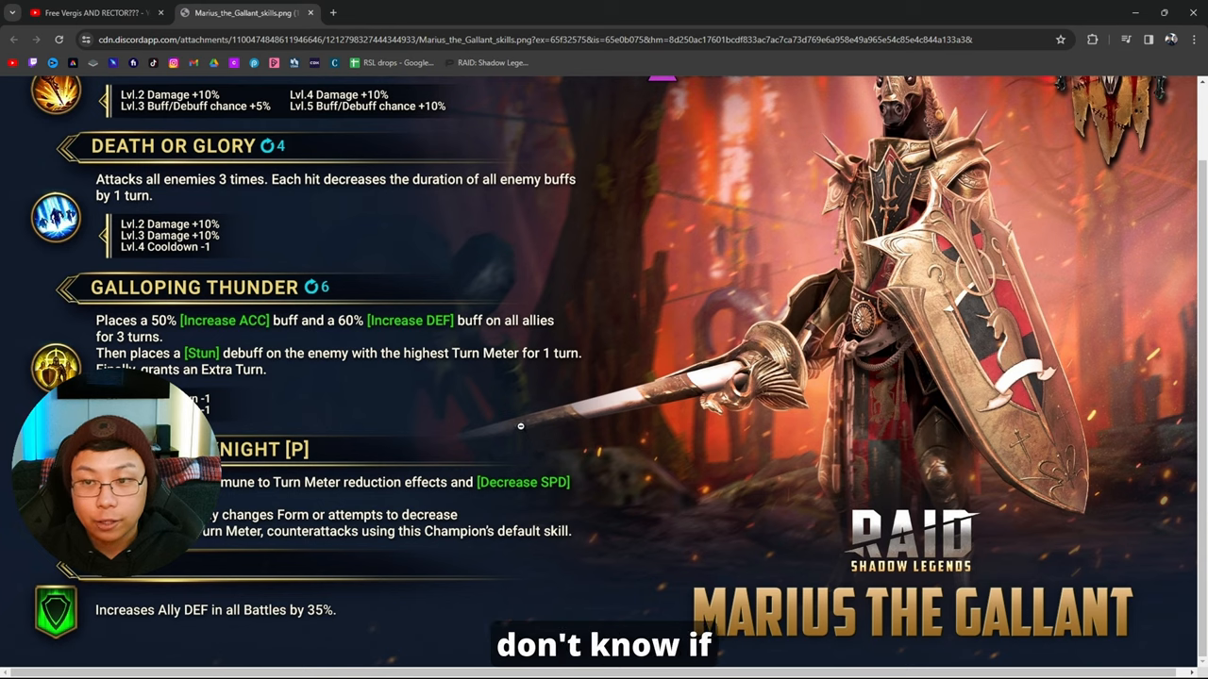
scroll(up, 3)
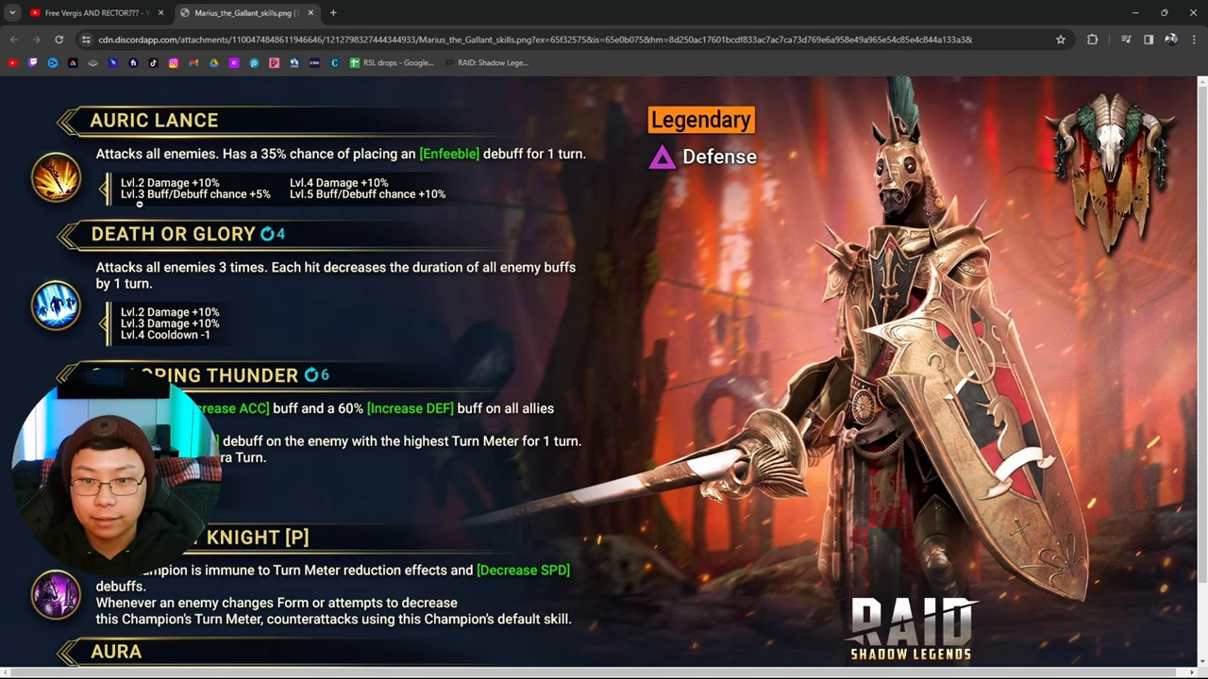
mouse_move(325, 227)
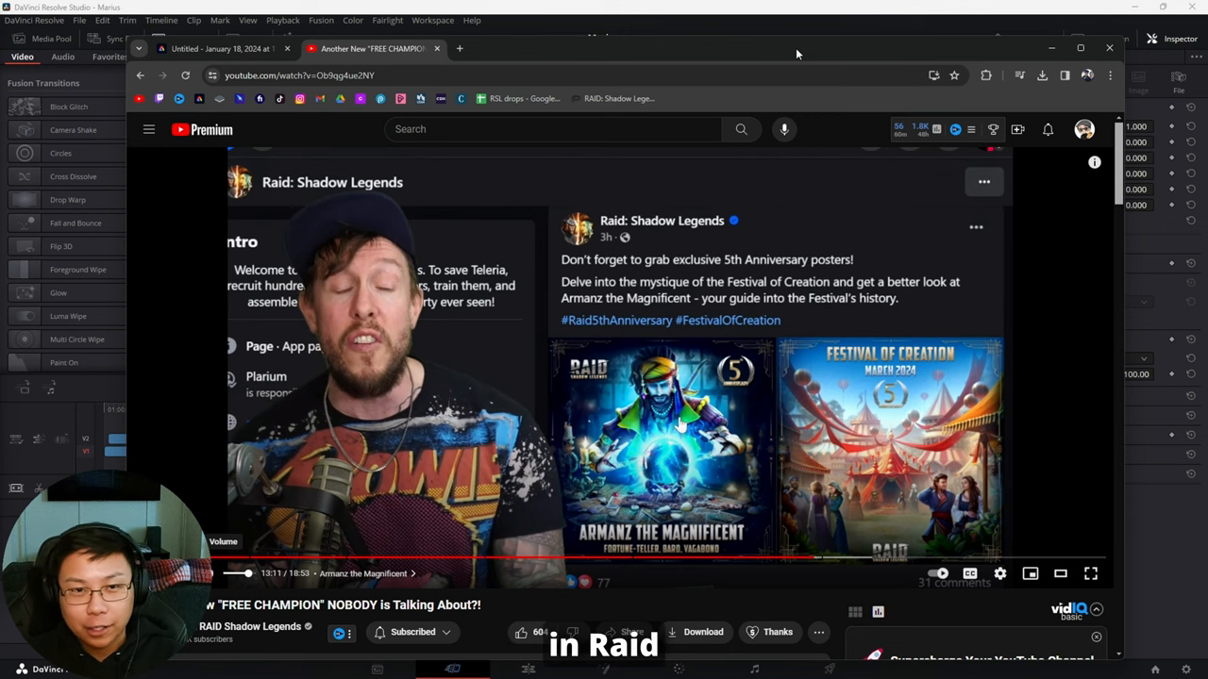
click(660, 452)
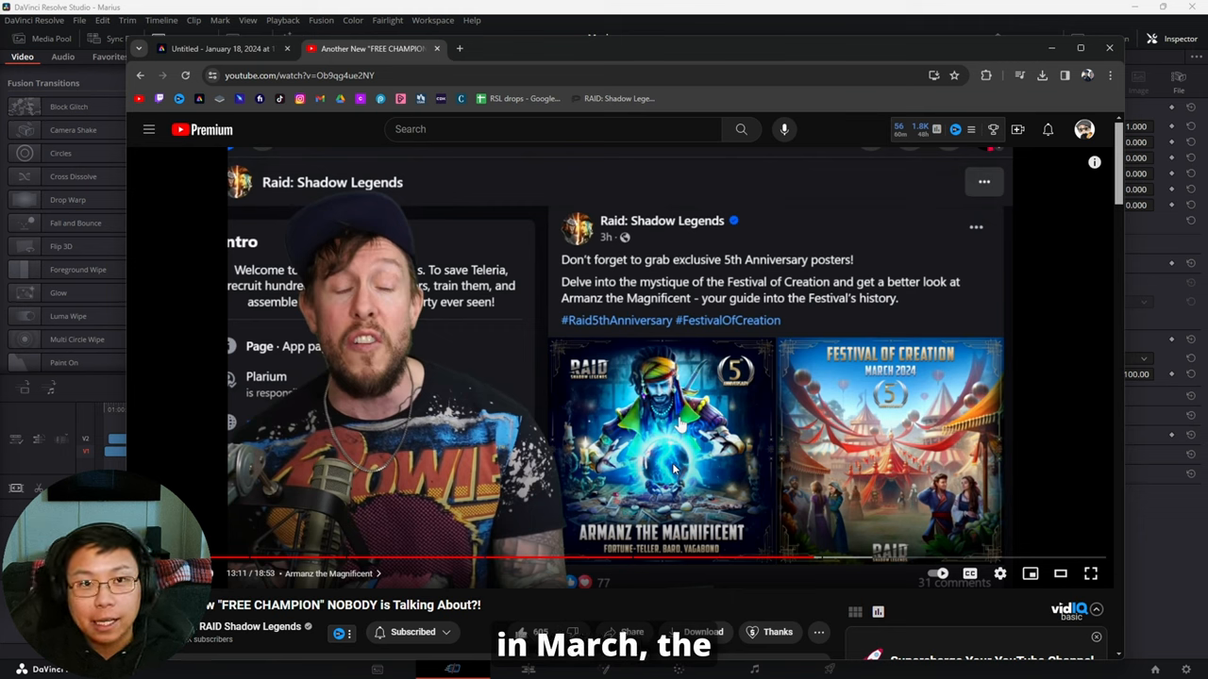
mouse_move(860, 396)
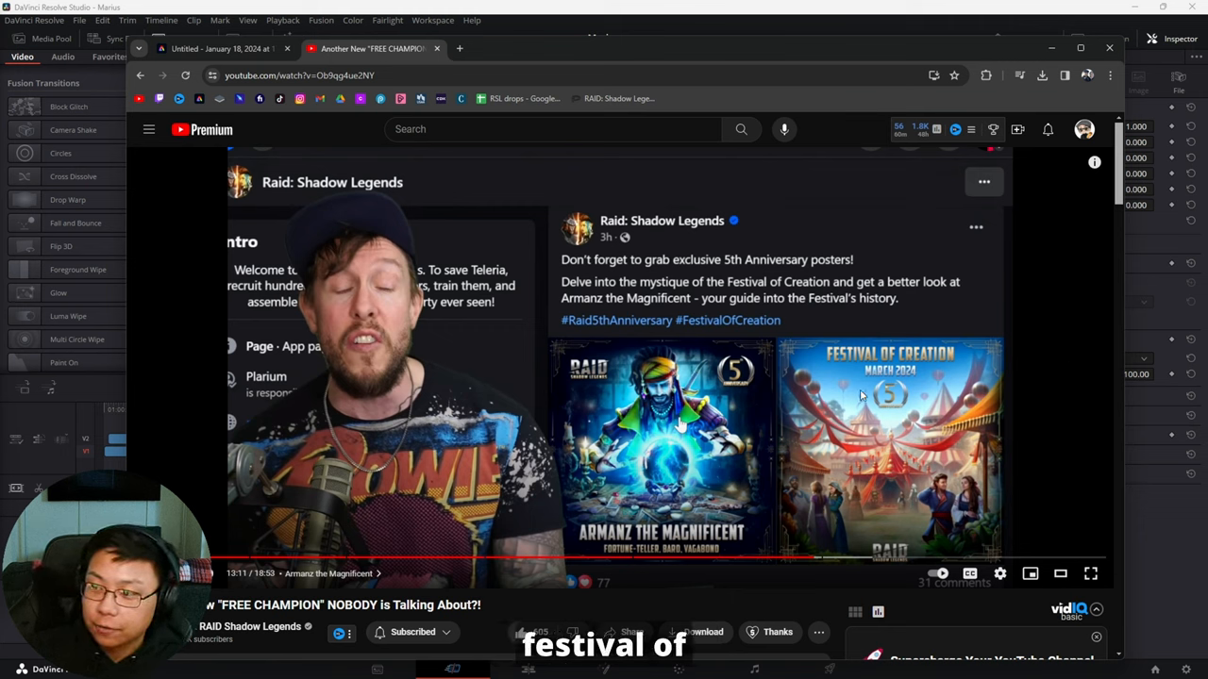